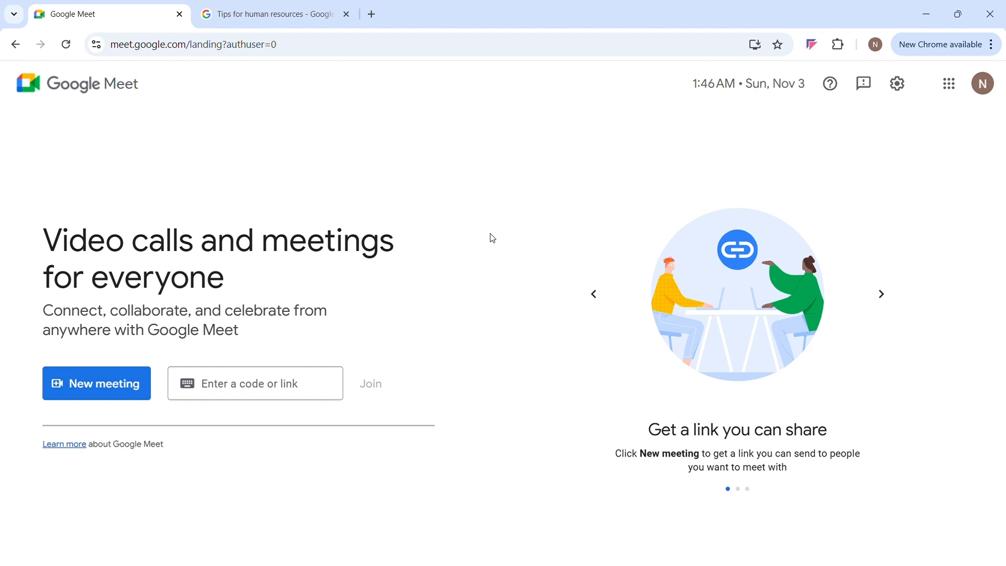
- Start an instant Google Meet call from the New meeting menu
click(96, 383)
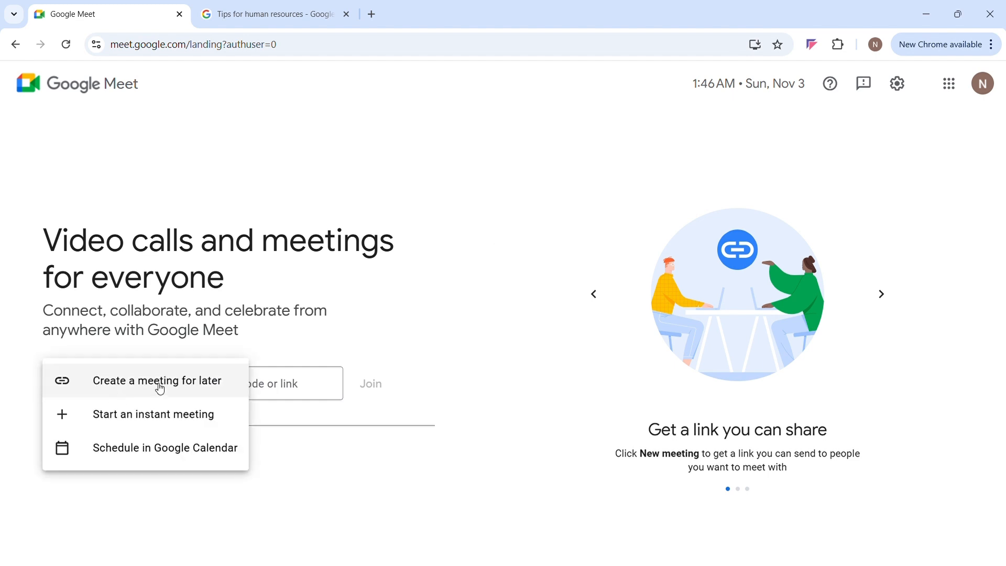
mouse_move(160, 414)
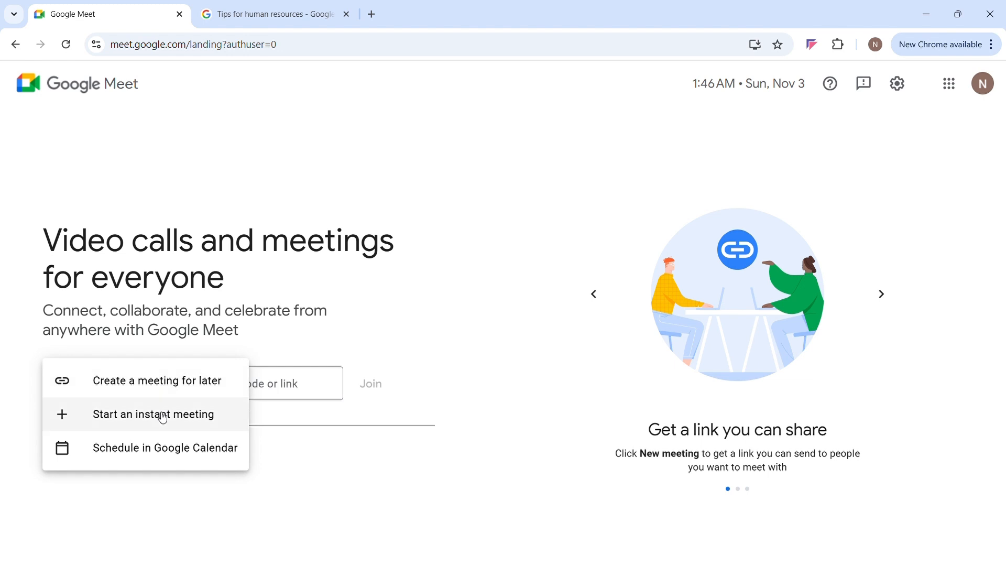
mouse_move(159, 420)
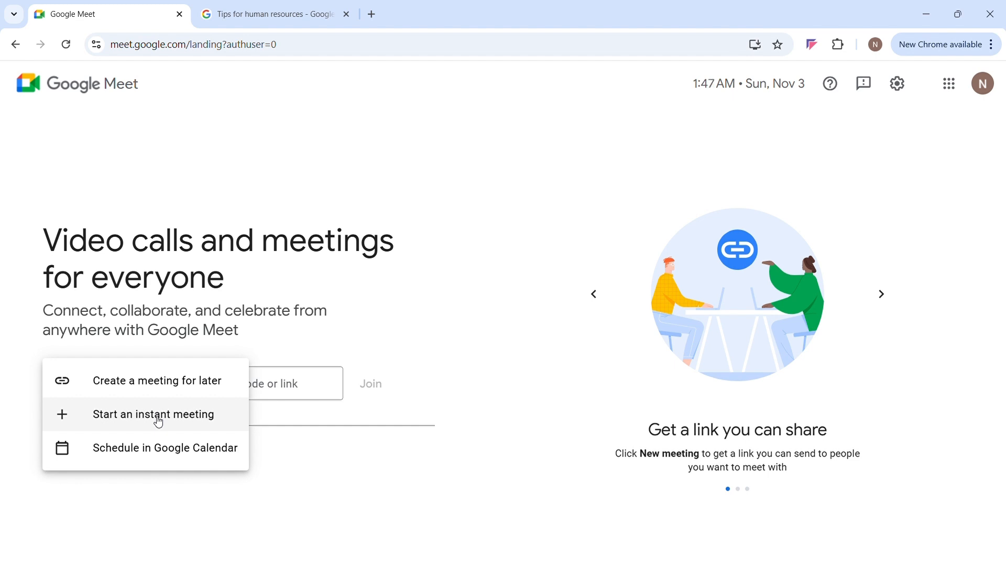
click(152, 414)
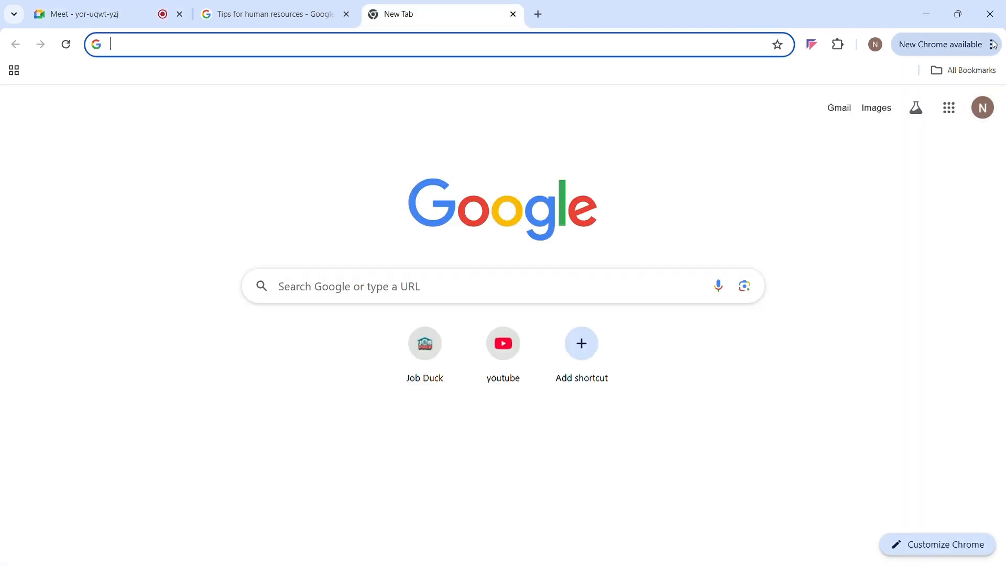
mouse_move(868, 312)
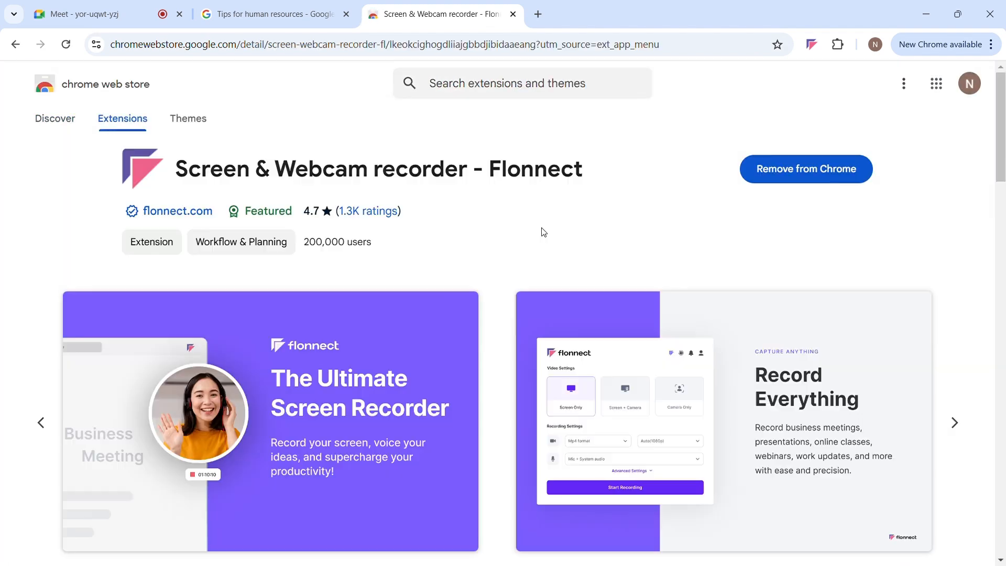
mouse_move(766, 119)
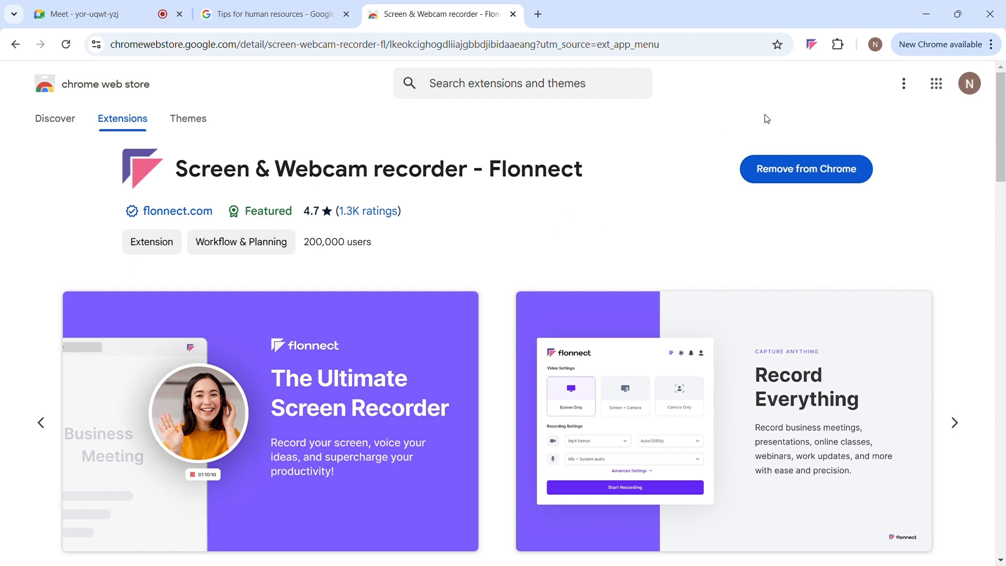
mouse_move(635, 286)
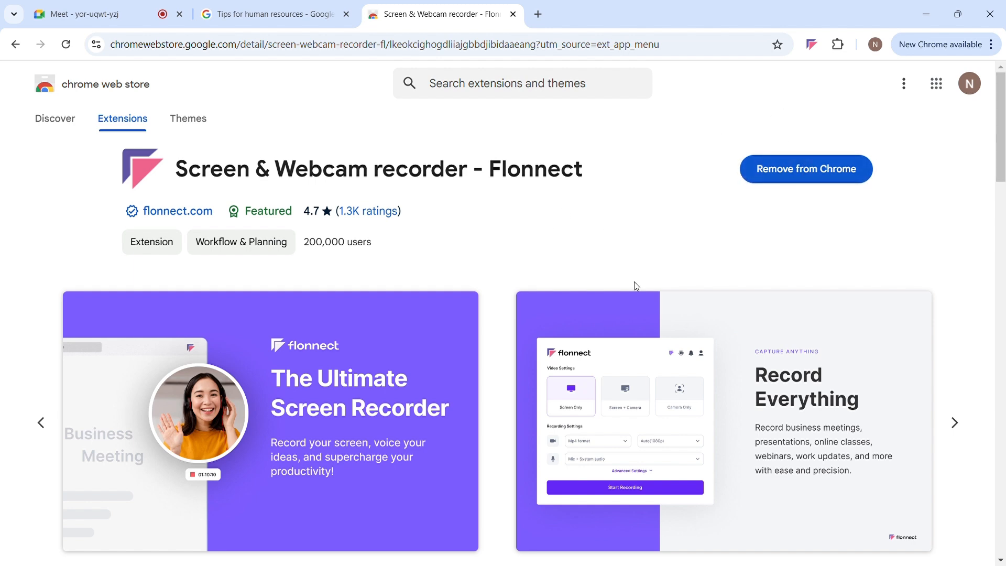
- Scroll the Flonnect Web Store listing to its reviews, then return to the Meet tab
scroll(down, 3)
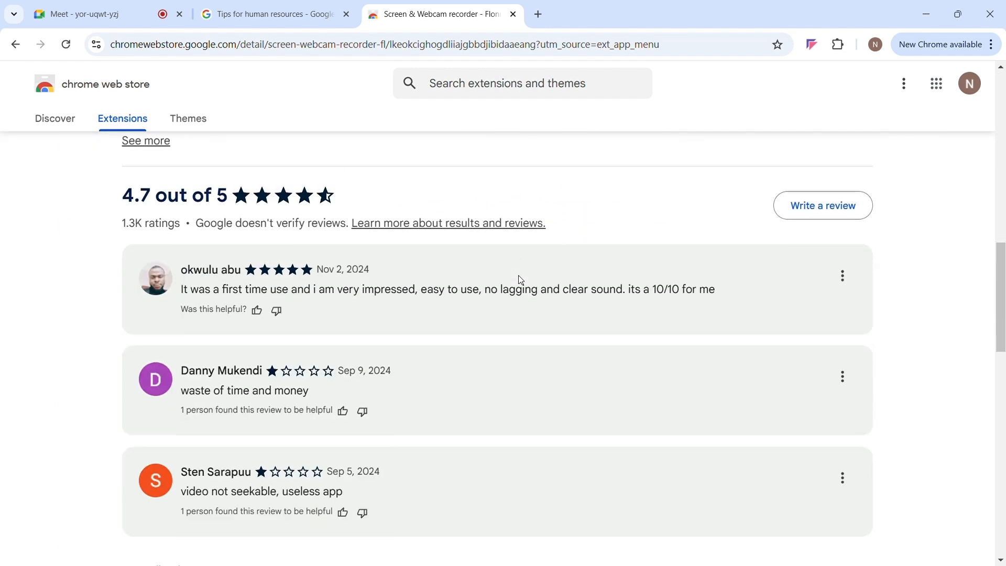
click(83, 14)
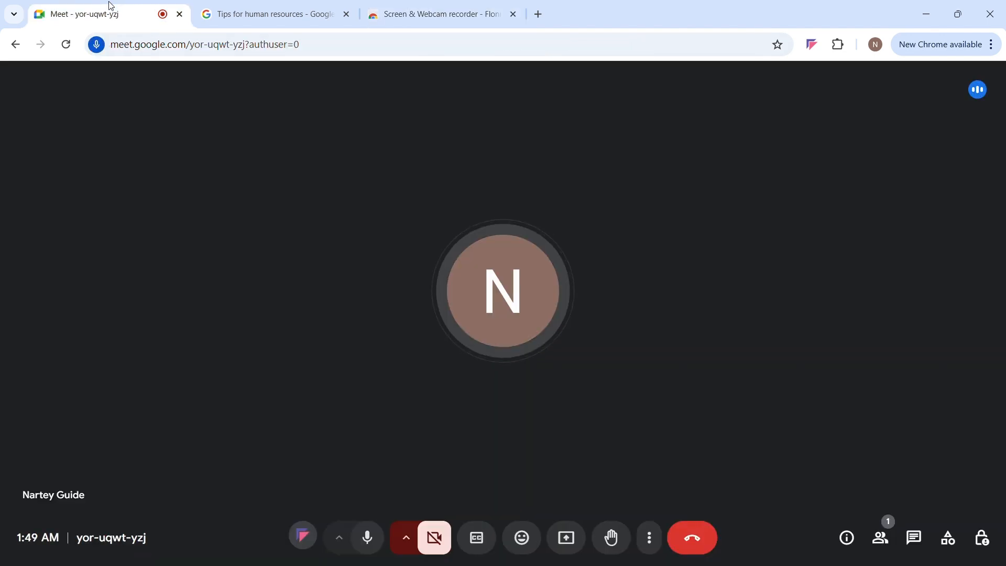
mouse_move(502, 289)
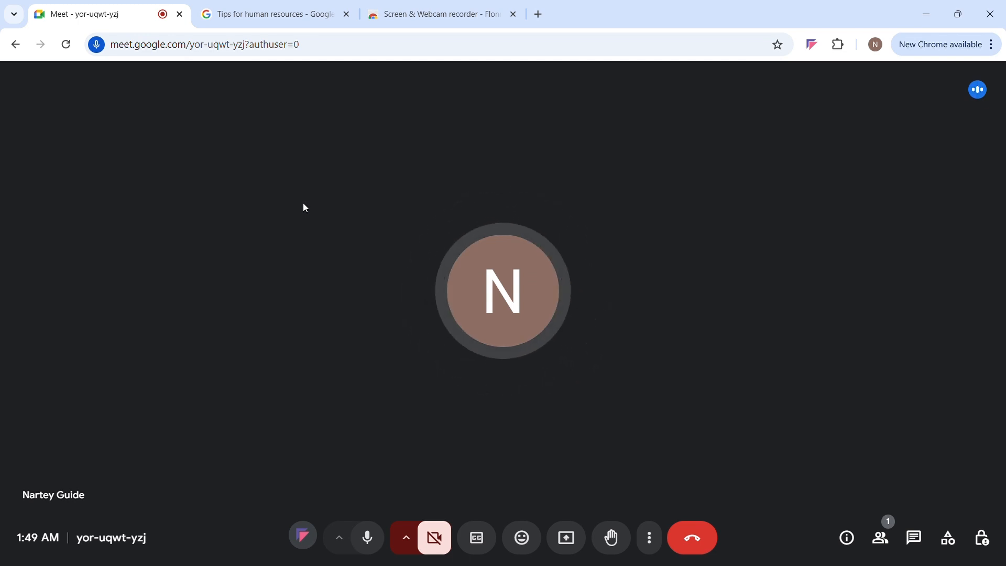
mouse_move(252, 355)
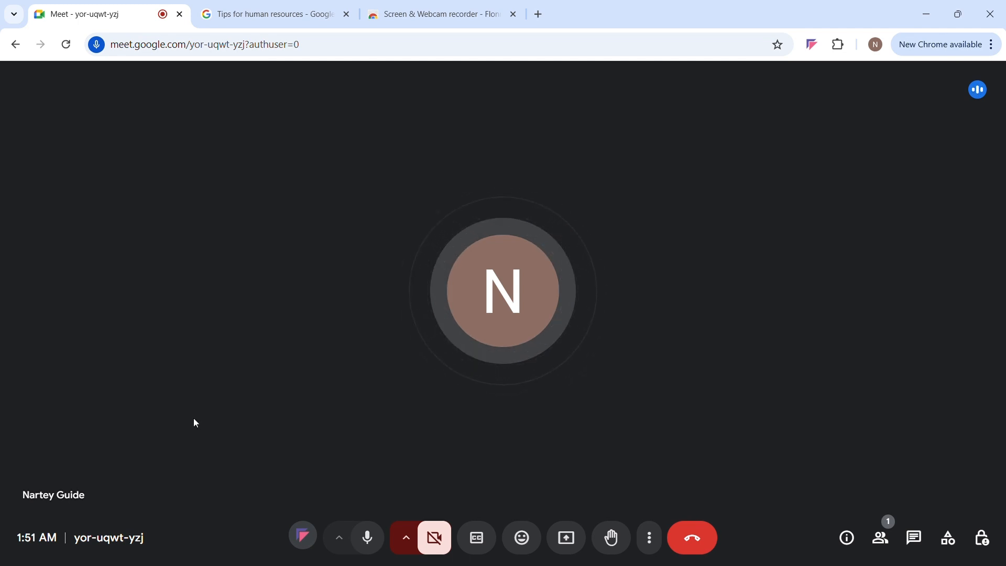
mouse_move(332, 525)
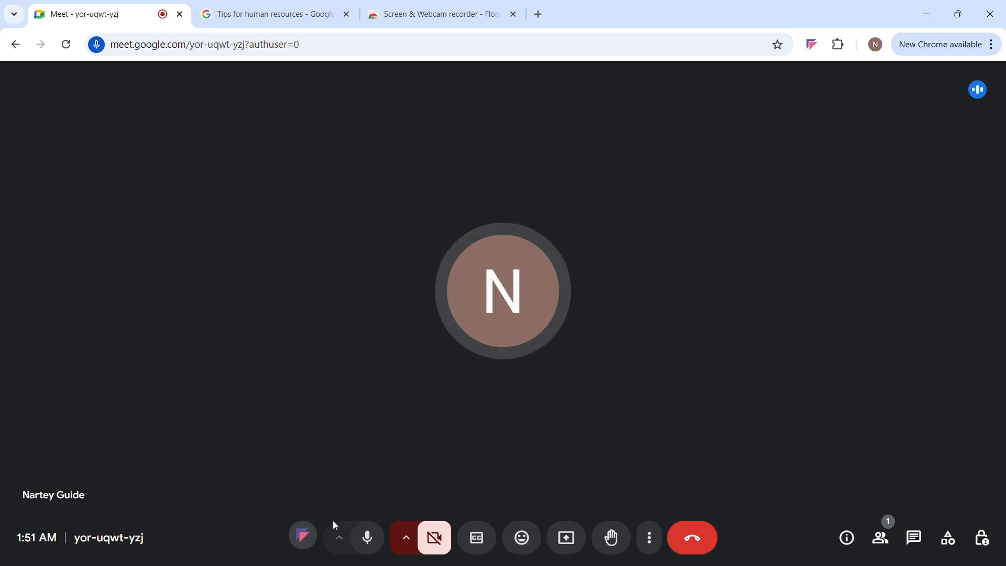
mouse_move(276, 546)
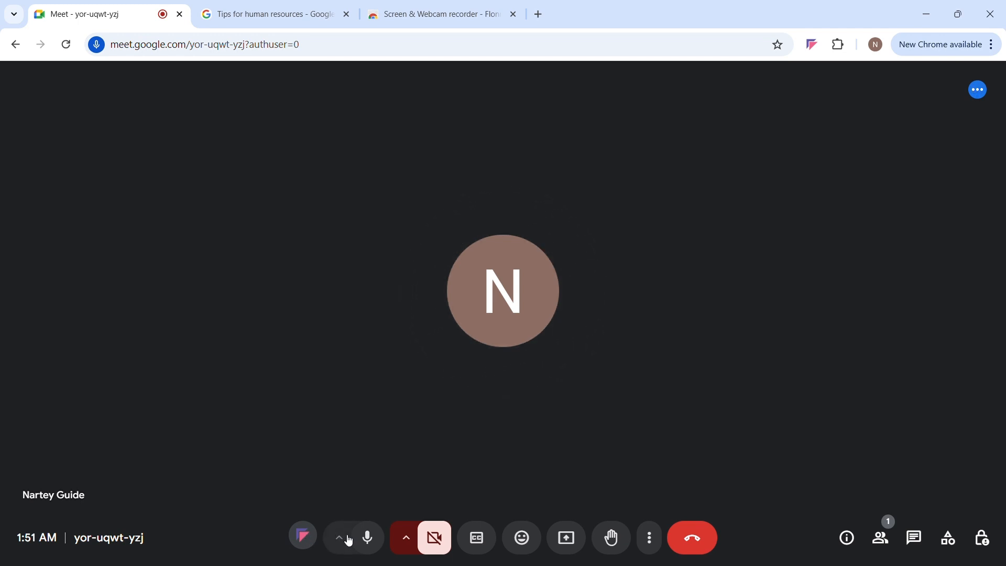
mouse_move(404, 538)
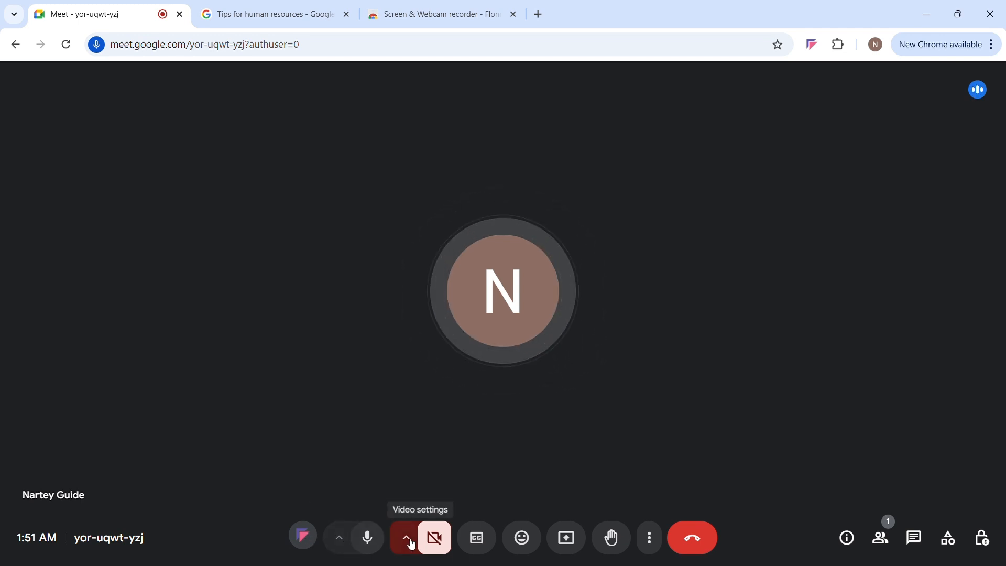
mouse_move(521, 538)
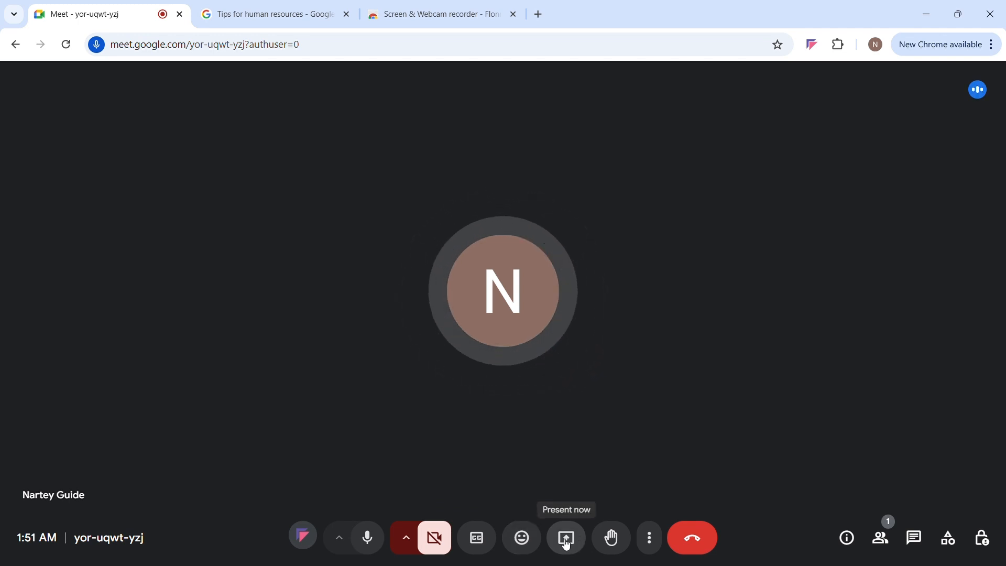
mouse_move(609, 538)
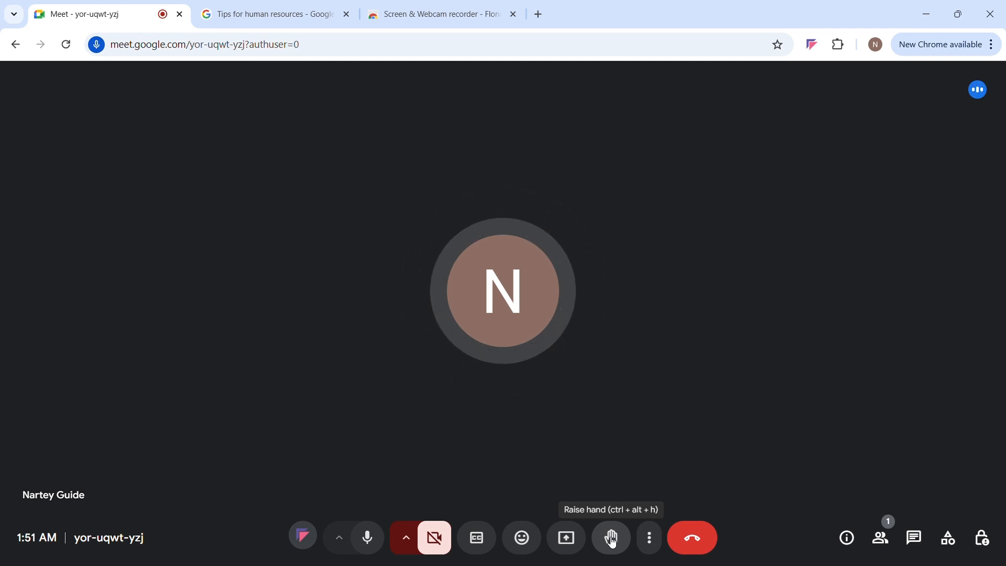
mouse_move(880, 537)
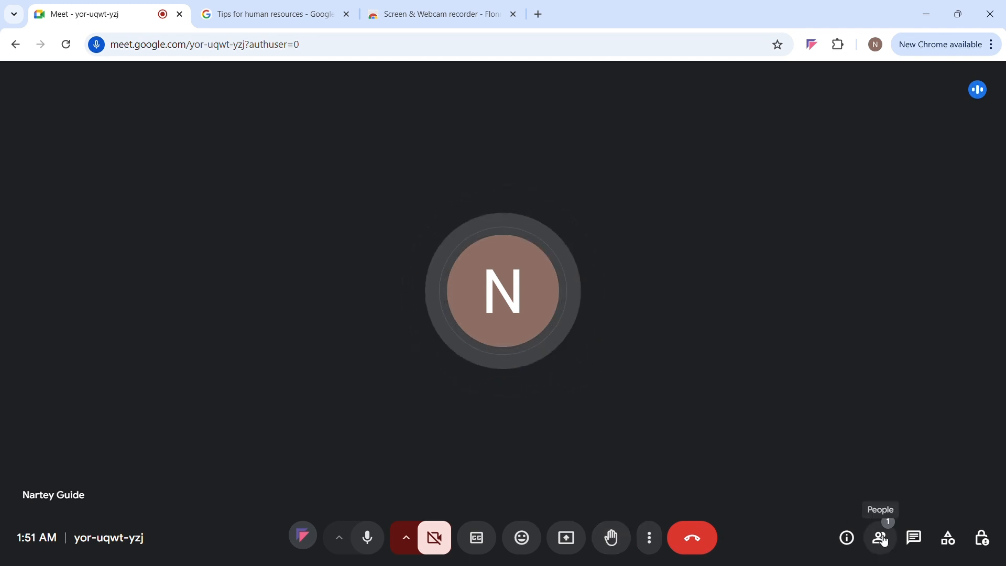
click(880, 537)
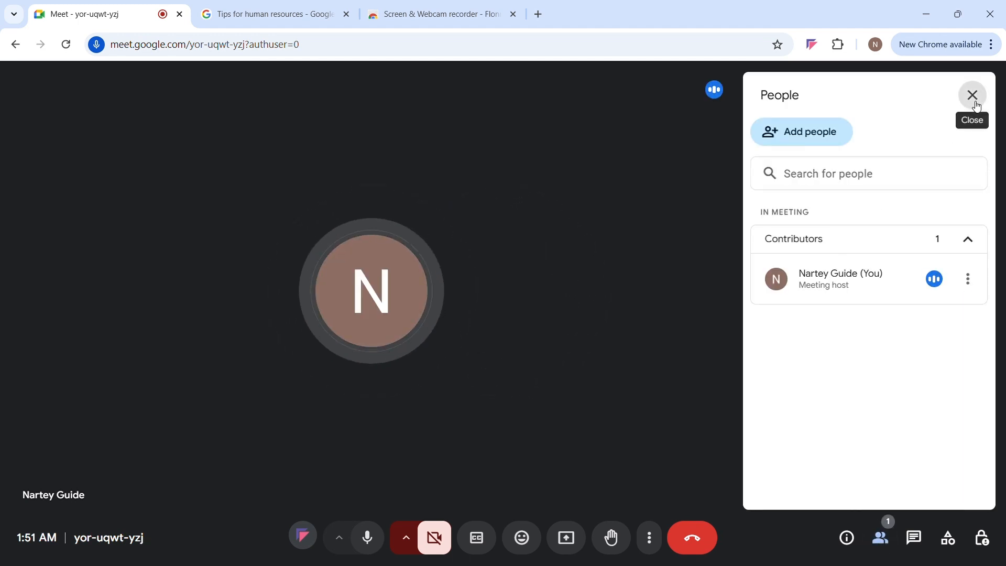
click(972, 95)
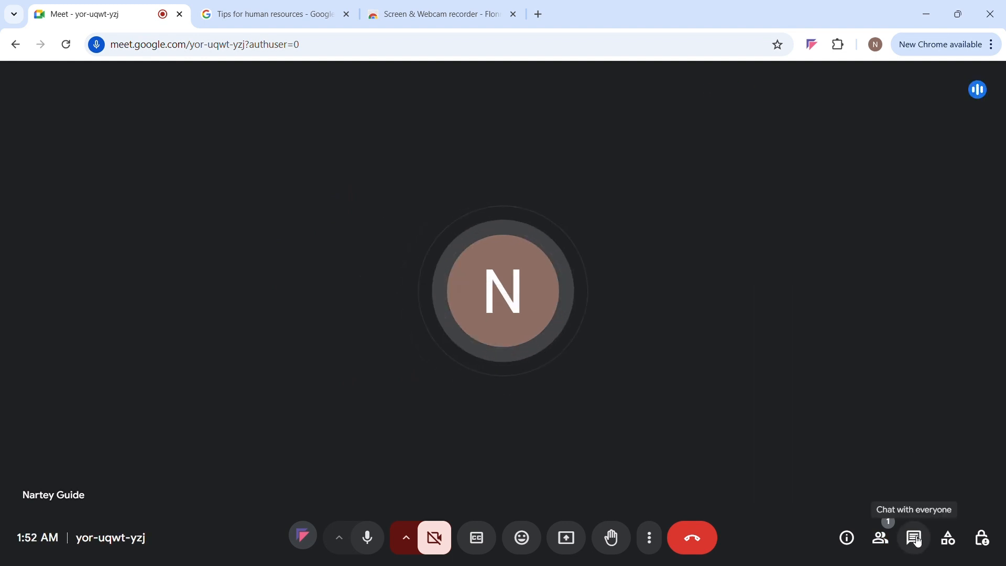
click(914, 538)
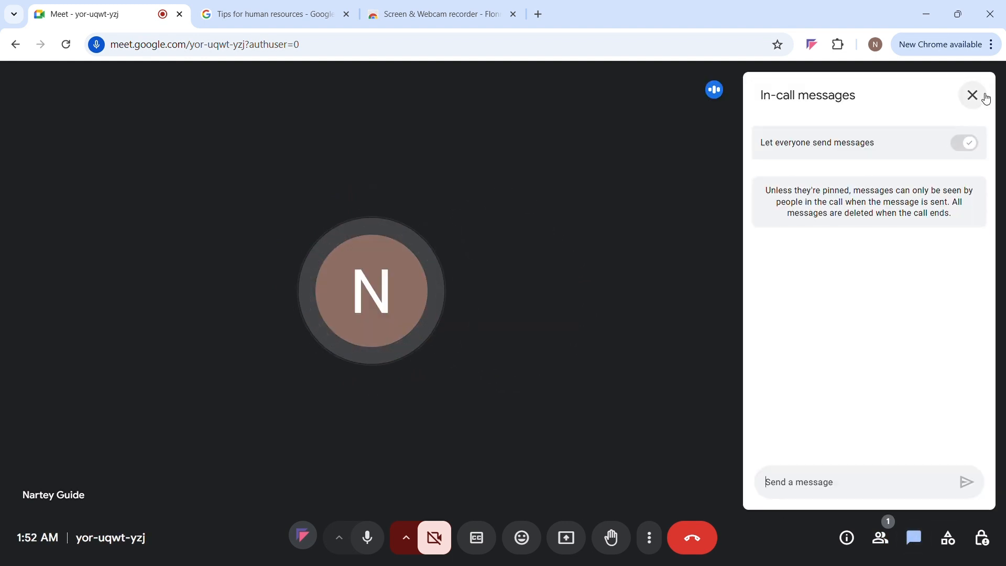
click(972, 95)
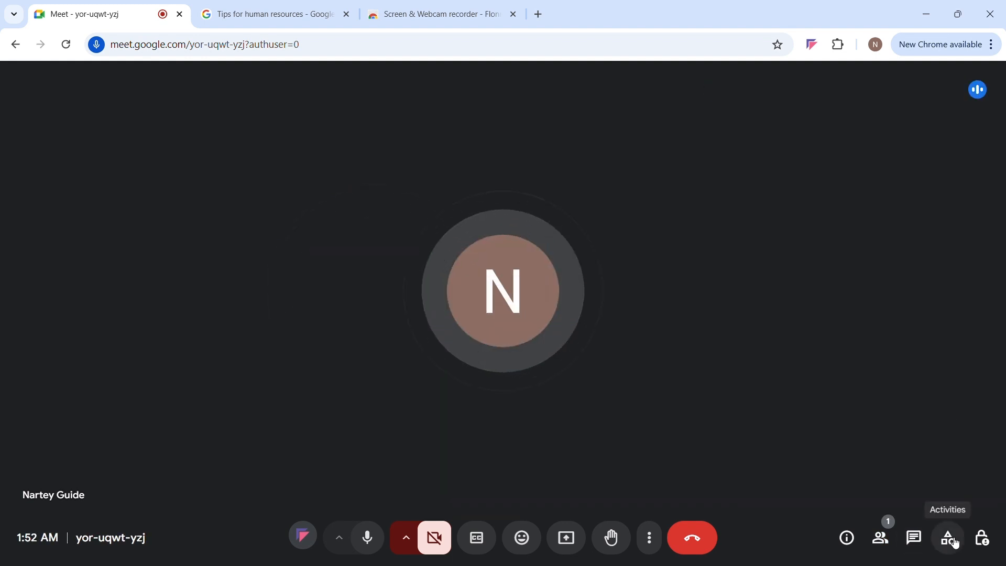
mouse_move(983, 542)
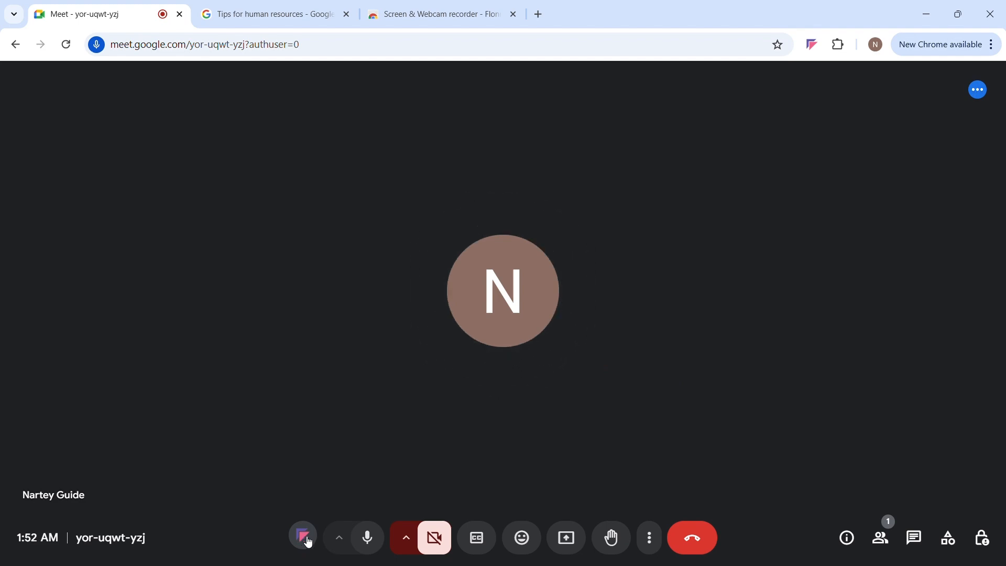
- Record the Meet tab with audio by sharing it through the Flonnect toolbar button
click(565, 537)
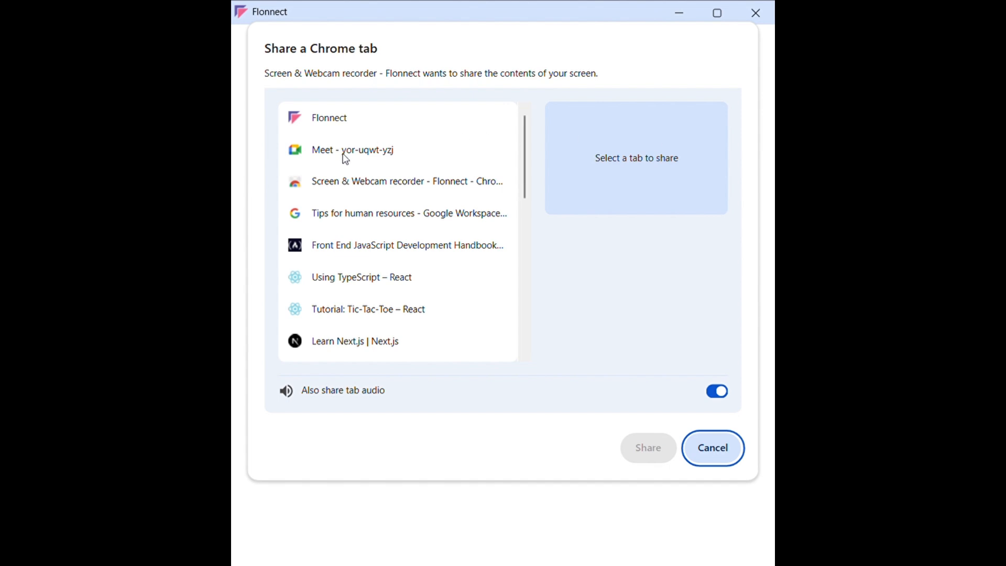
mouse_move(294, 186)
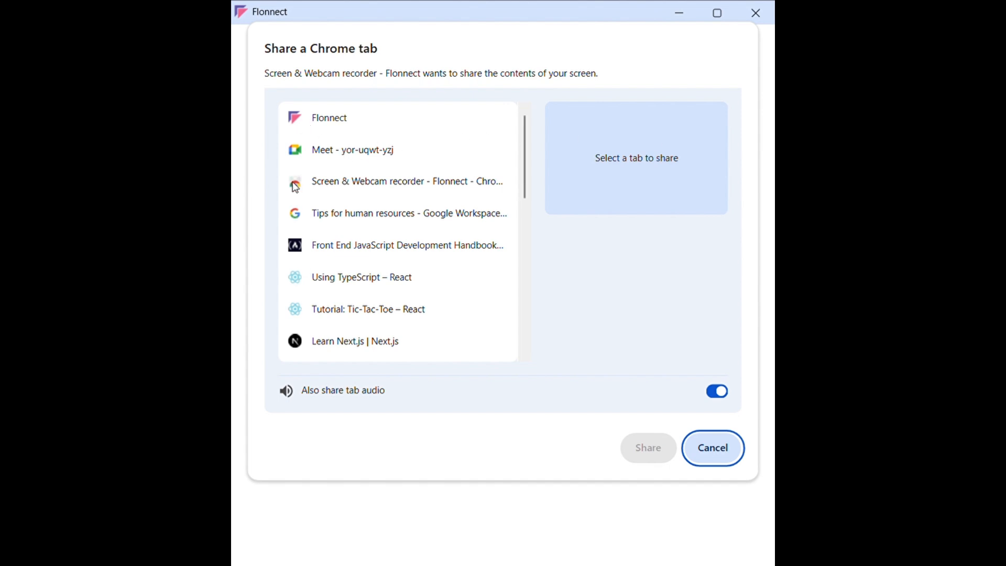
mouse_move(331, 157)
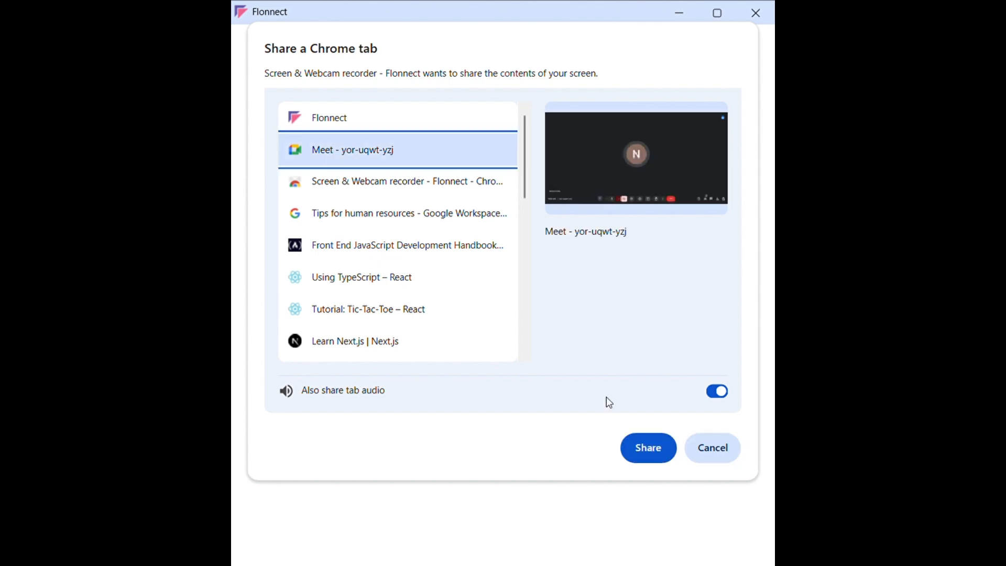
click(647, 447)
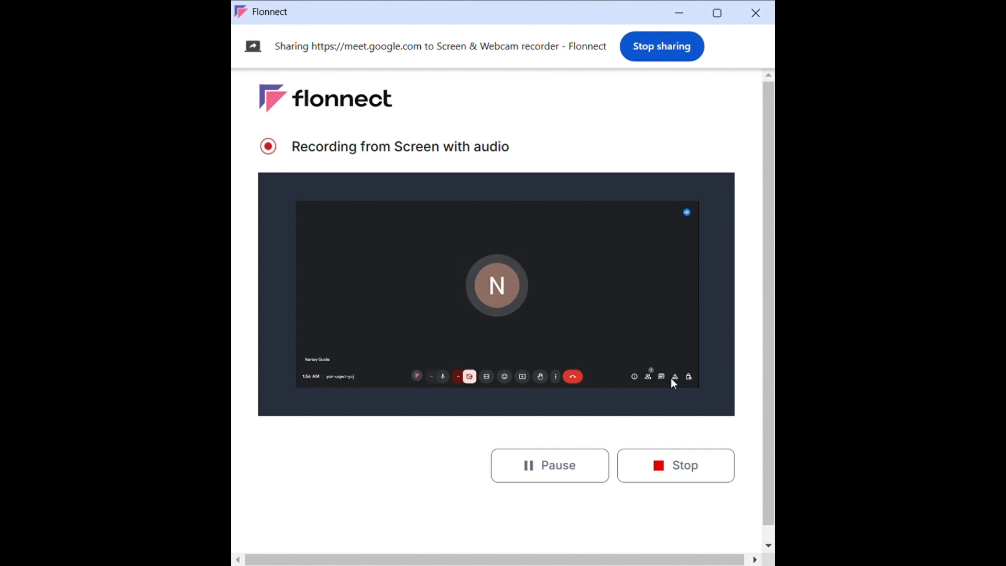
- Stop the Flonnect recording to open its playback page with Download
click(675, 466)
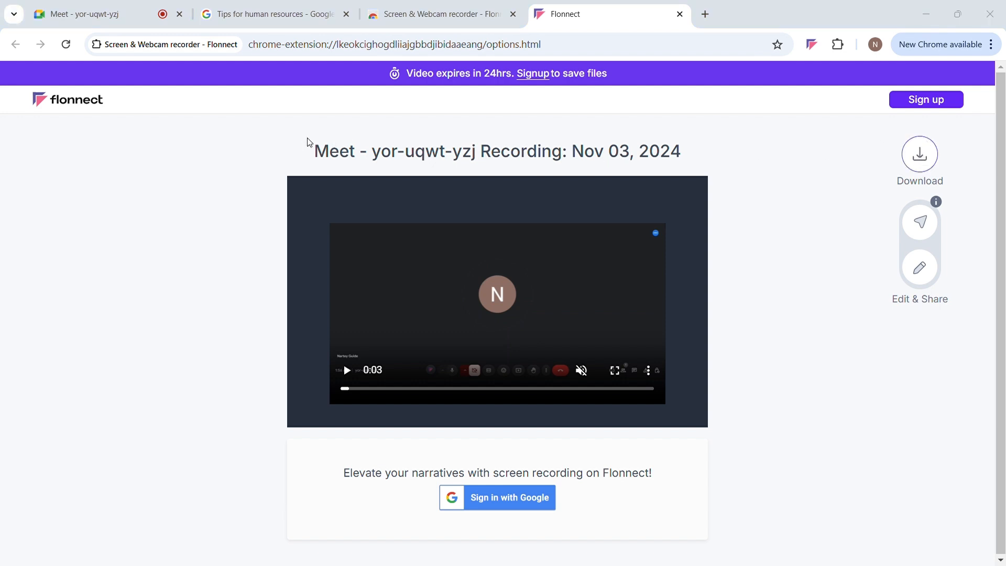
mouse_move(303, 306)
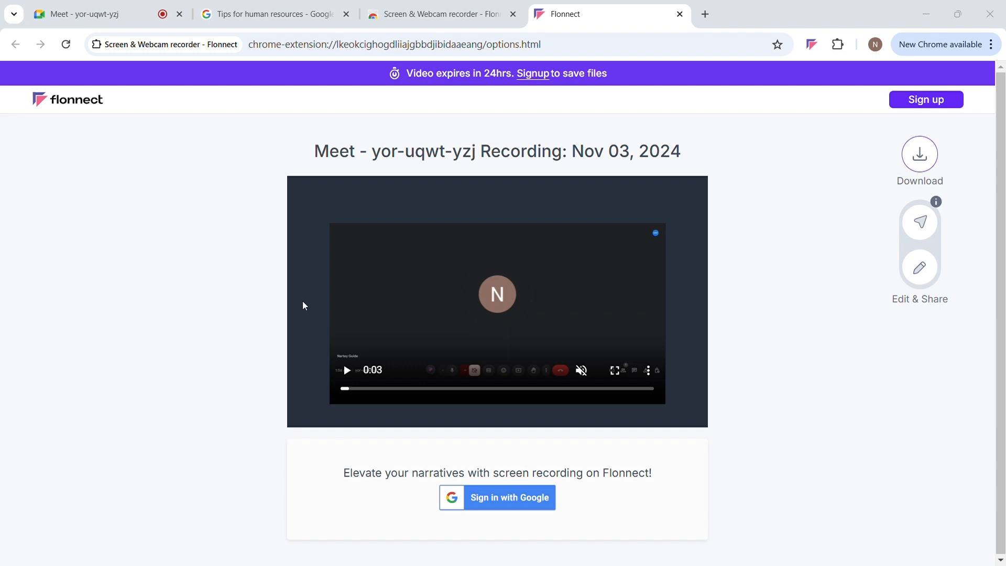
mouse_move(378, 284)
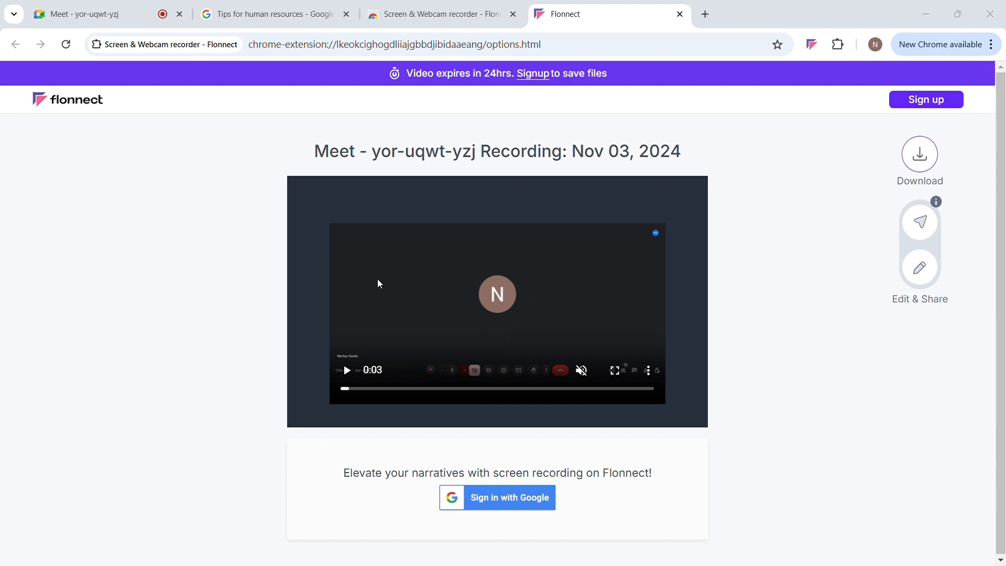
mouse_move(780, 177)
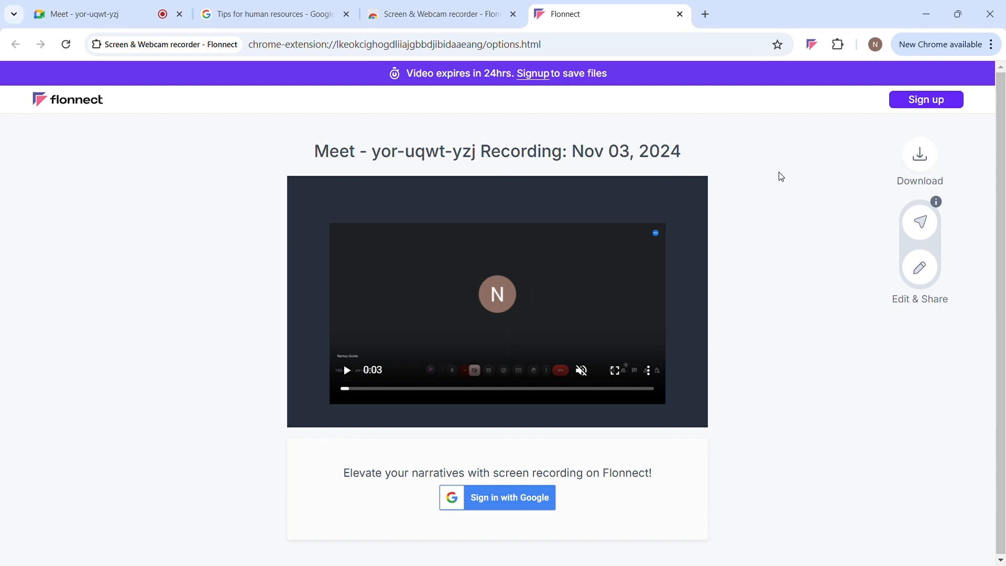